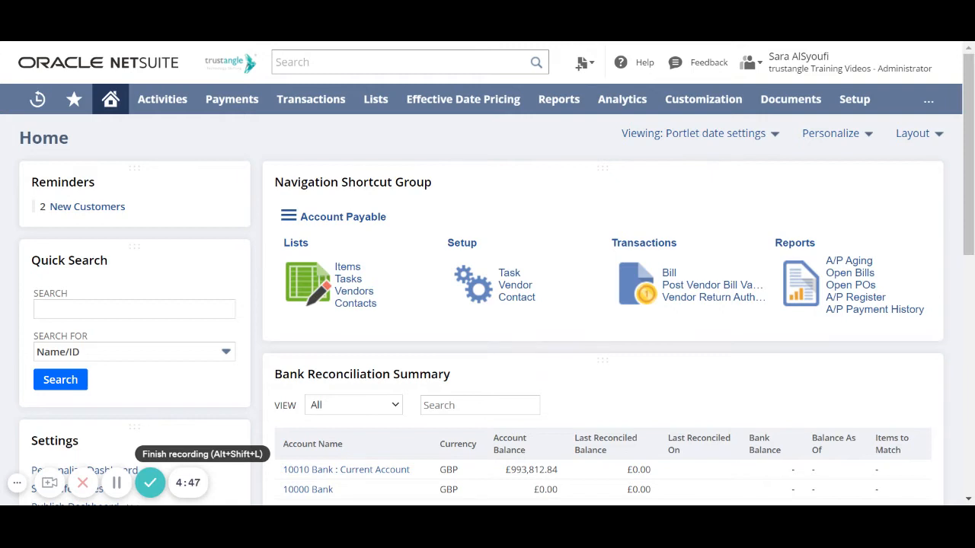
pyautogui.moveTo(381, 141)
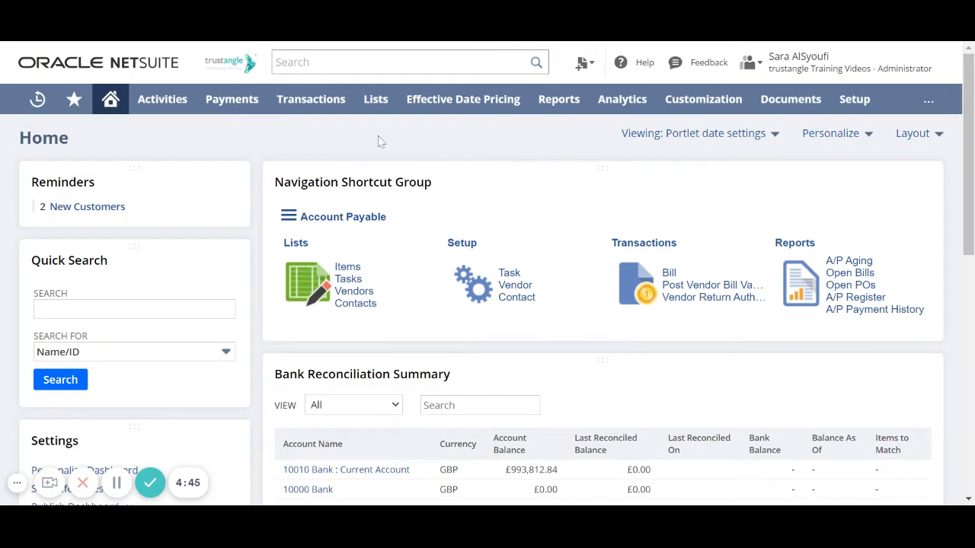
# Start a new employee record from the Lists > Employees menu.
pyautogui.click(375, 99)
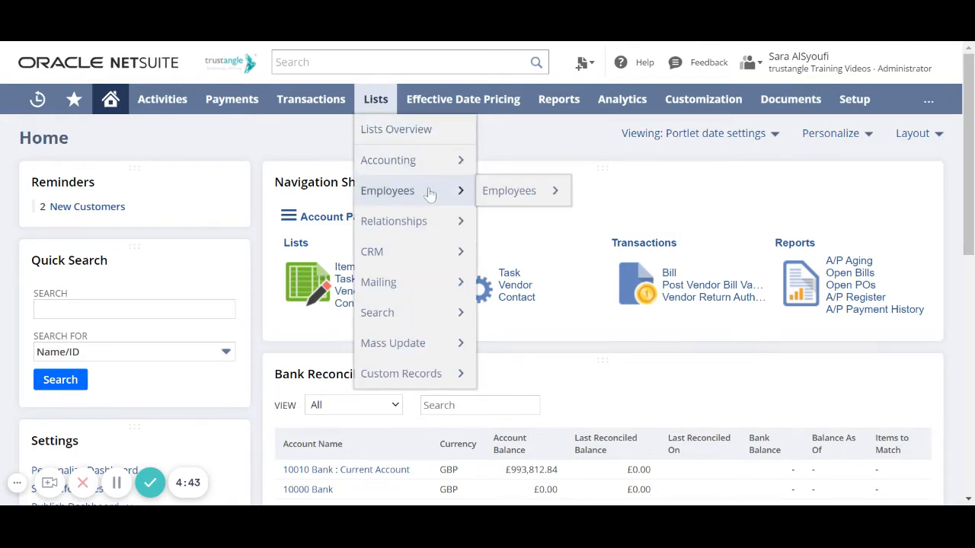
pyautogui.moveTo(509, 190)
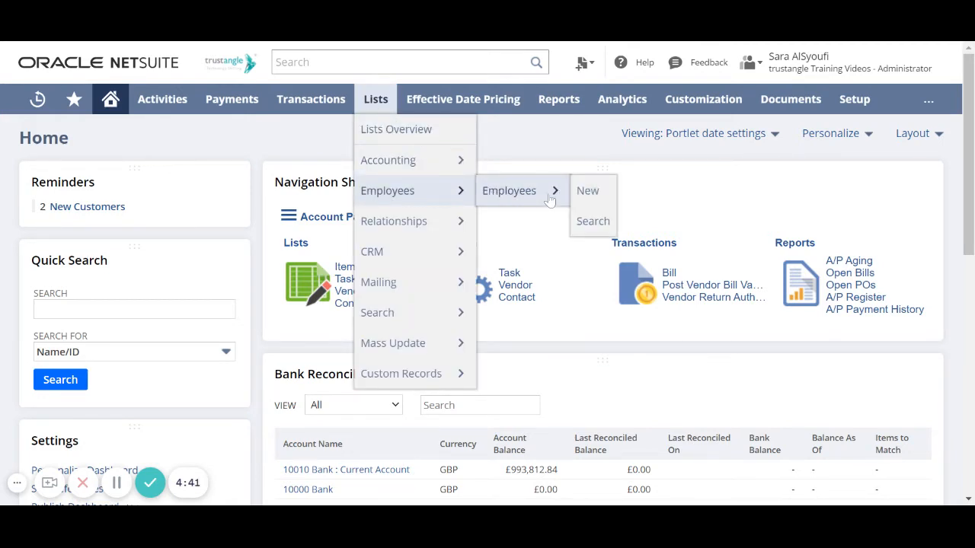
pyautogui.moveTo(587, 191)
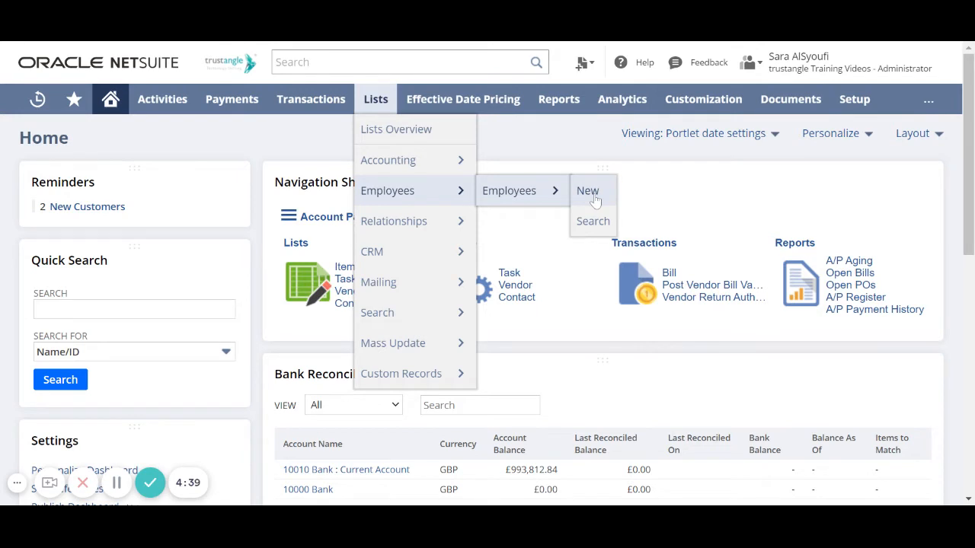
pyautogui.click(587, 190)
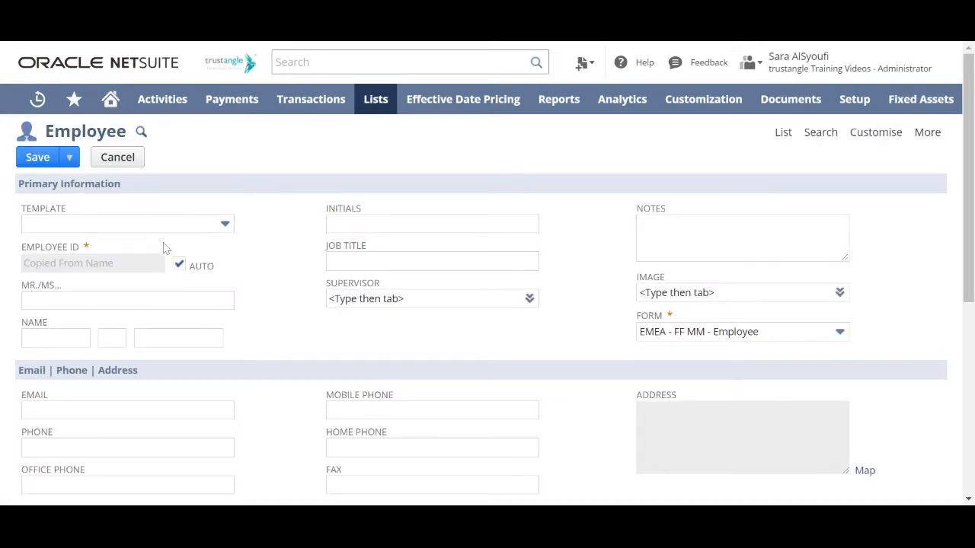
pyautogui.click(127, 223)
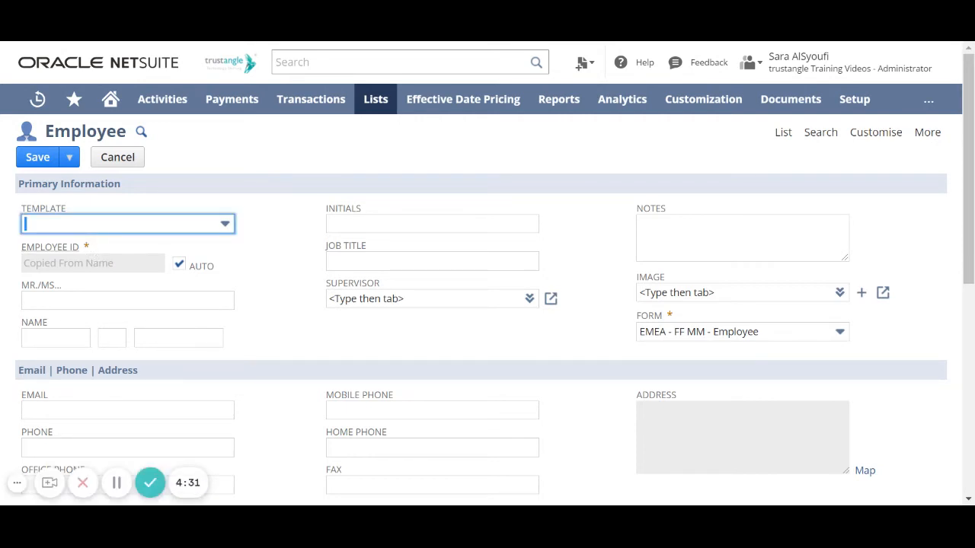
pyautogui.click(86, 246)
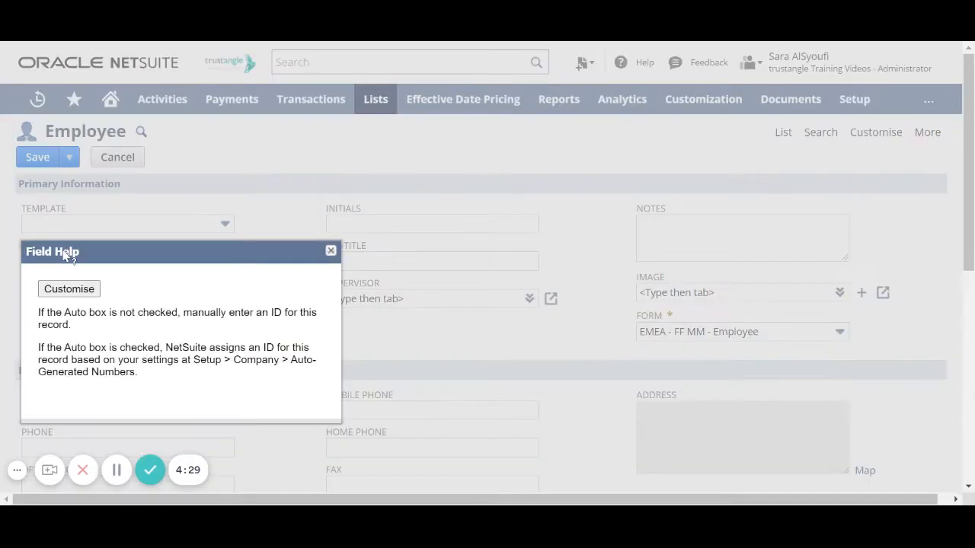
pyautogui.moveTo(172, 287)
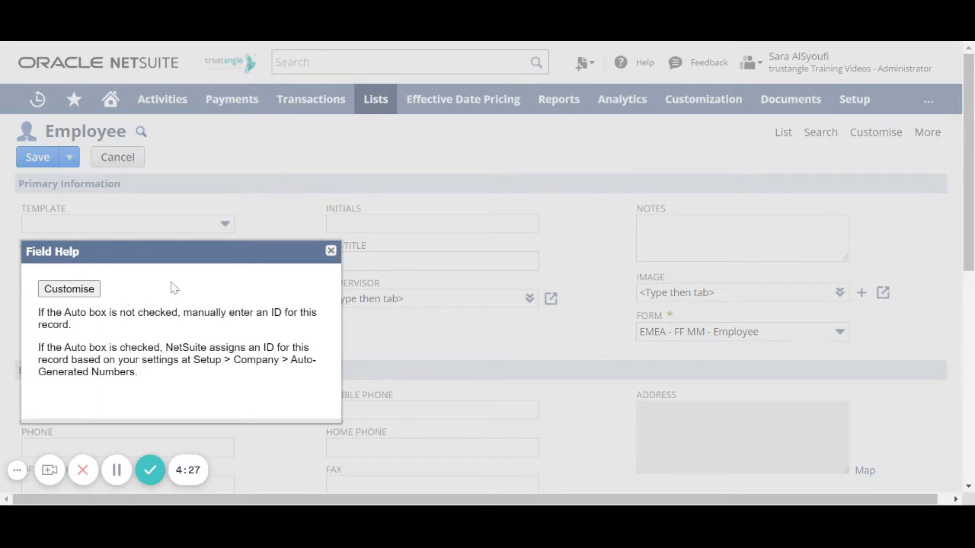
pyautogui.moveTo(232, 400)
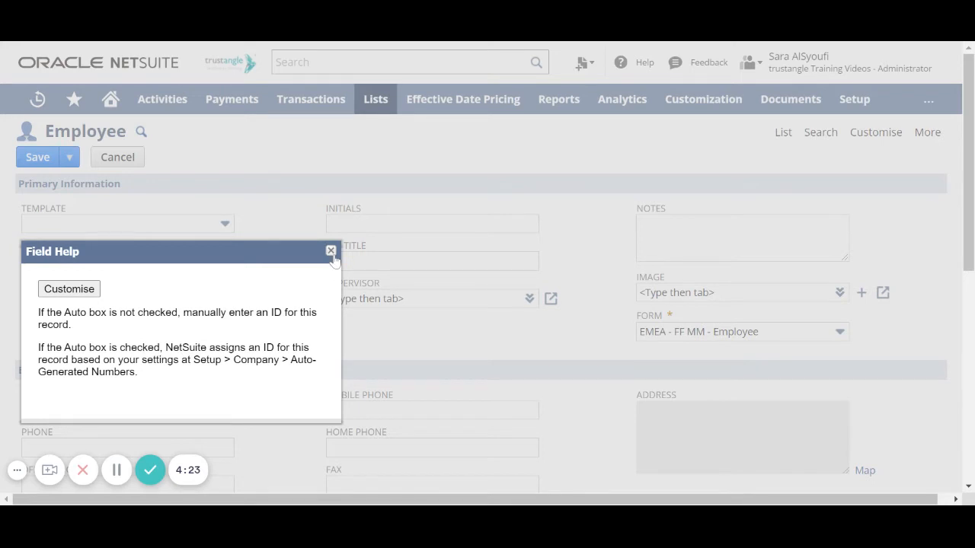
pyautogui.click(330, 251)
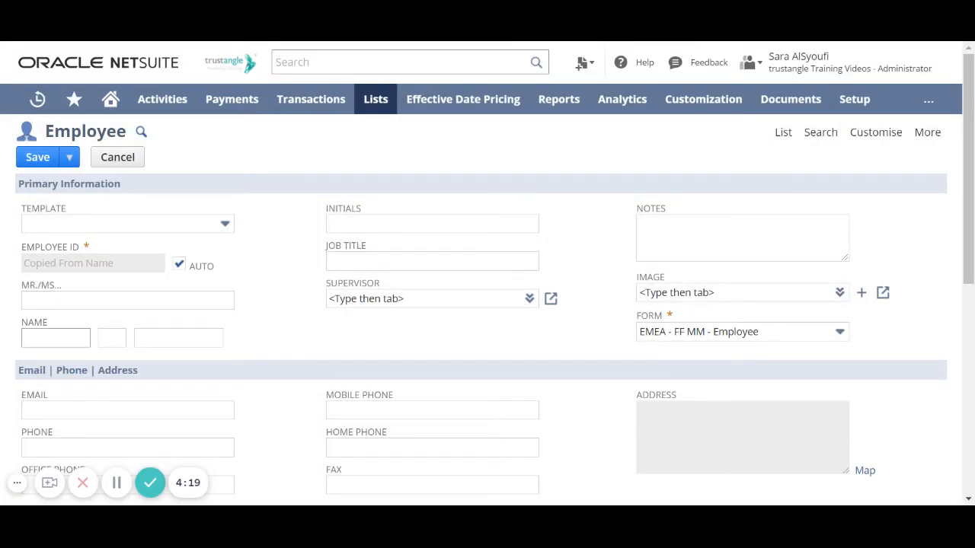
pyautogui.write('Sara')
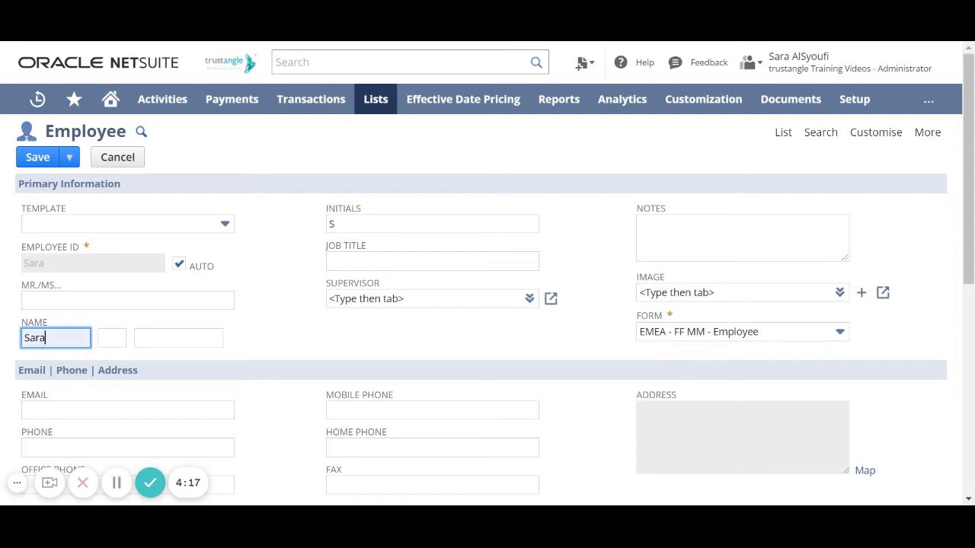
pyautogui.write('Syoufi')
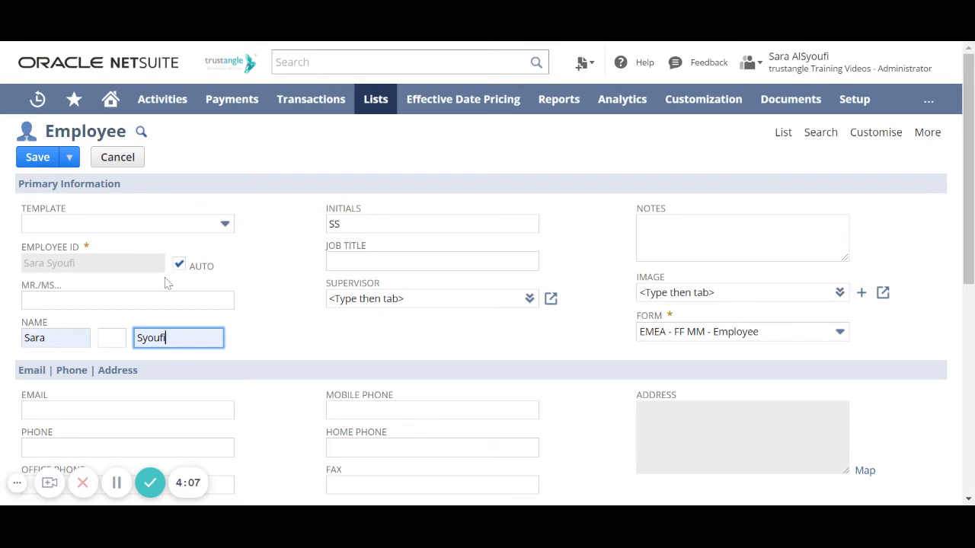
pyautogui.click(180, 264)
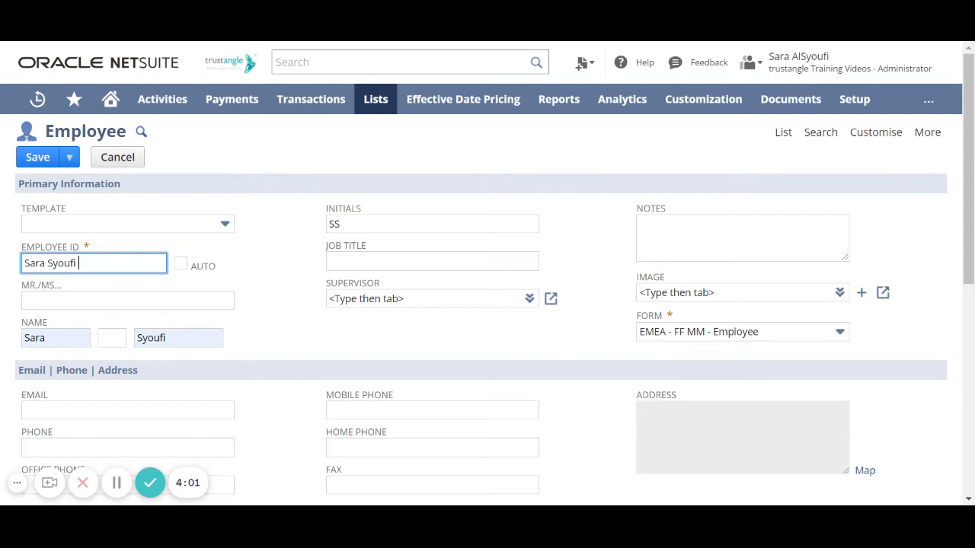
pyautogui.write('123')
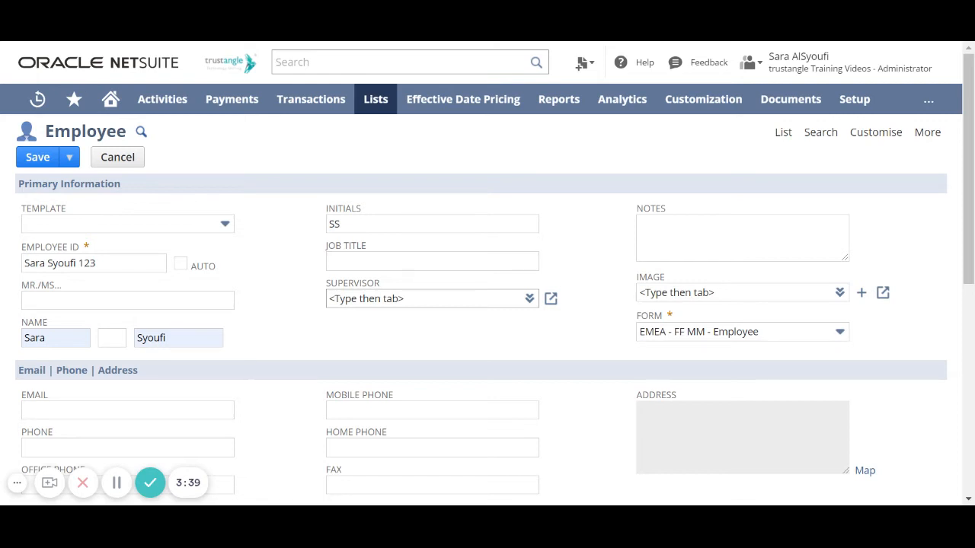
pyautogui.moveTo(591, 273)
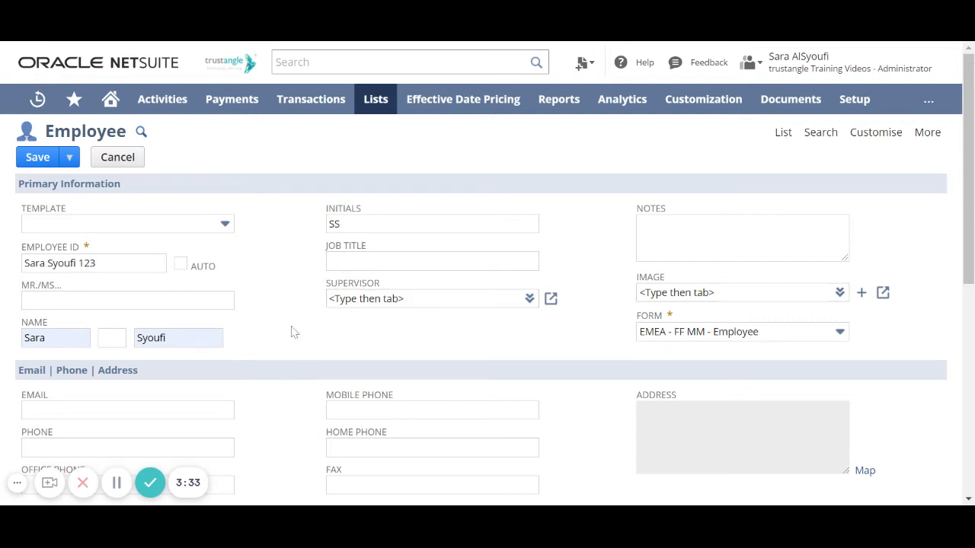
# Choose Saudi Arabia as the employee's subsidiary, making the currency SAR.
pyautogui.scroll(-3)
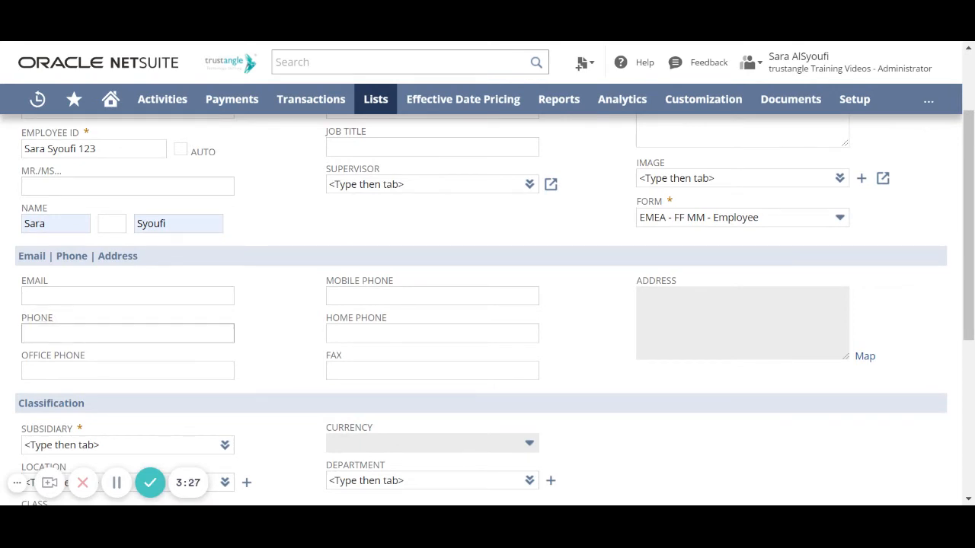
pyautogui.scroll(-3)
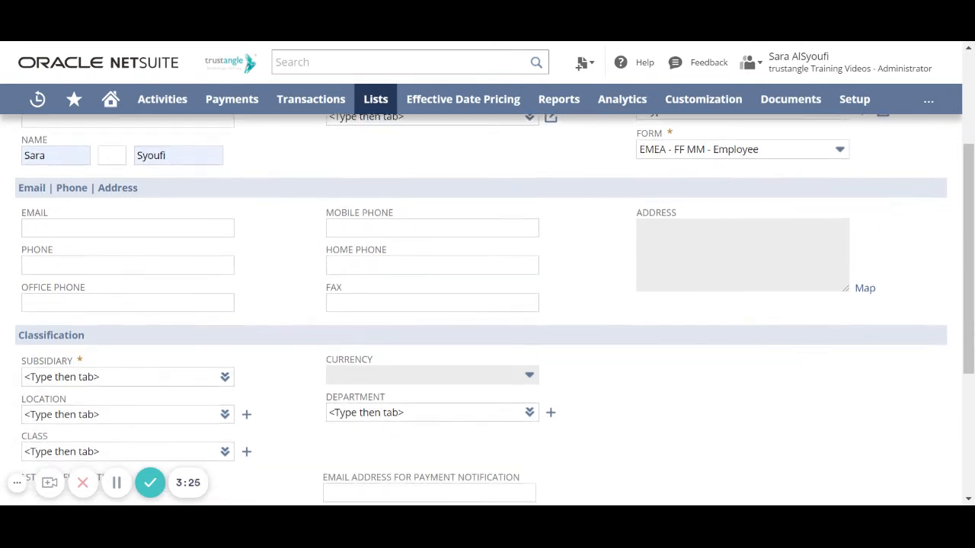
pyautogui.scroll(-3)
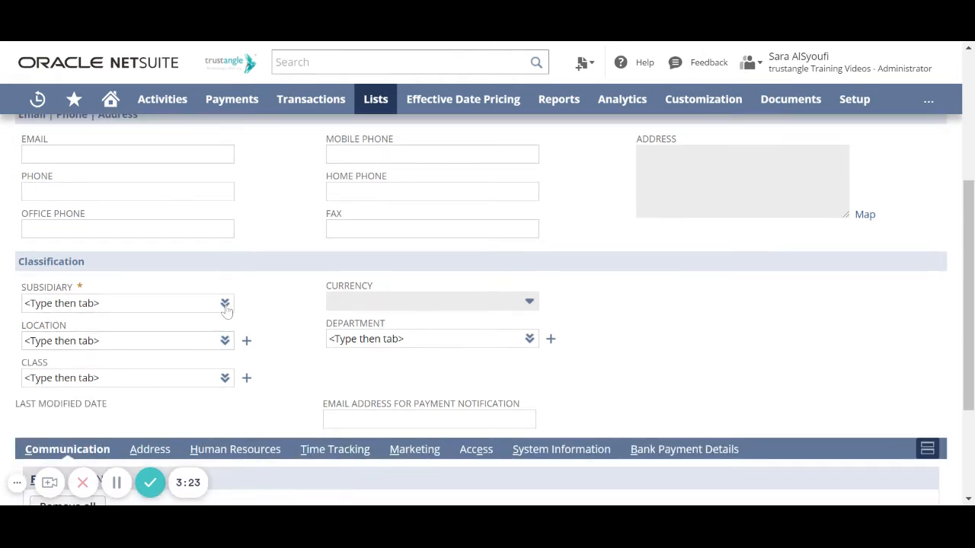
pyautogui.click(223, 303)
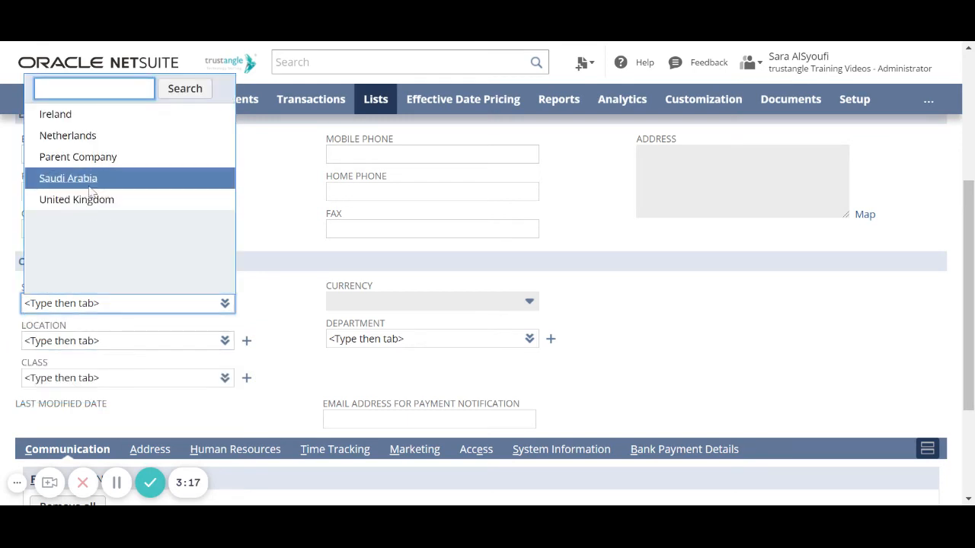
pyautogui.click(68, 179)
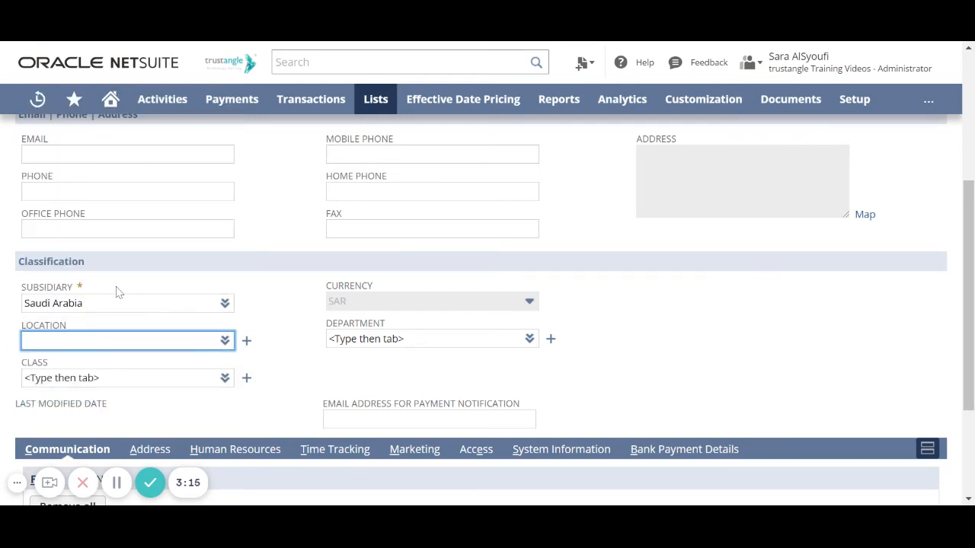
pyautogui.moveTo(289, 334)
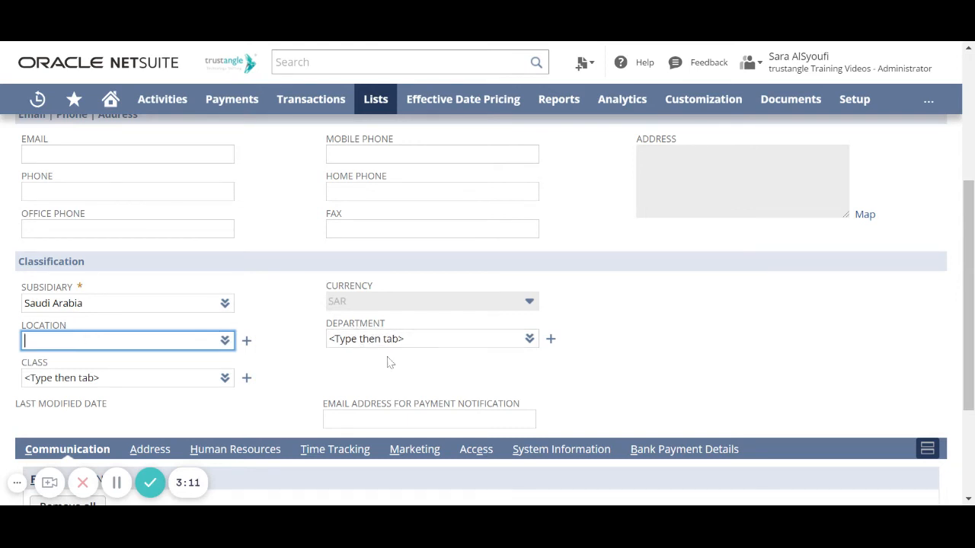
pyautogui.scroll(-3)
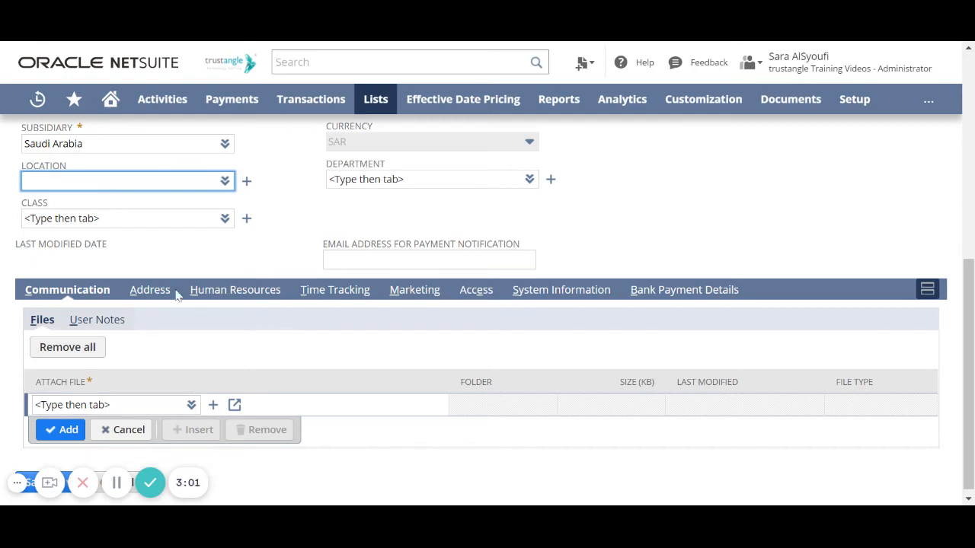
# Add a default address with city Riyadh on the Address subtab.
pyautogui.click(149, 289)
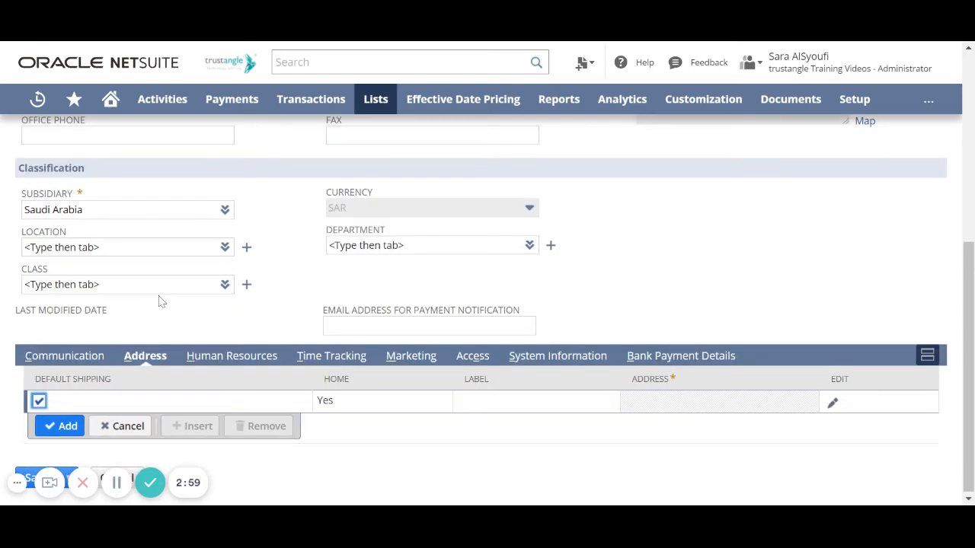
pyautogui.moveTo(676, 406)
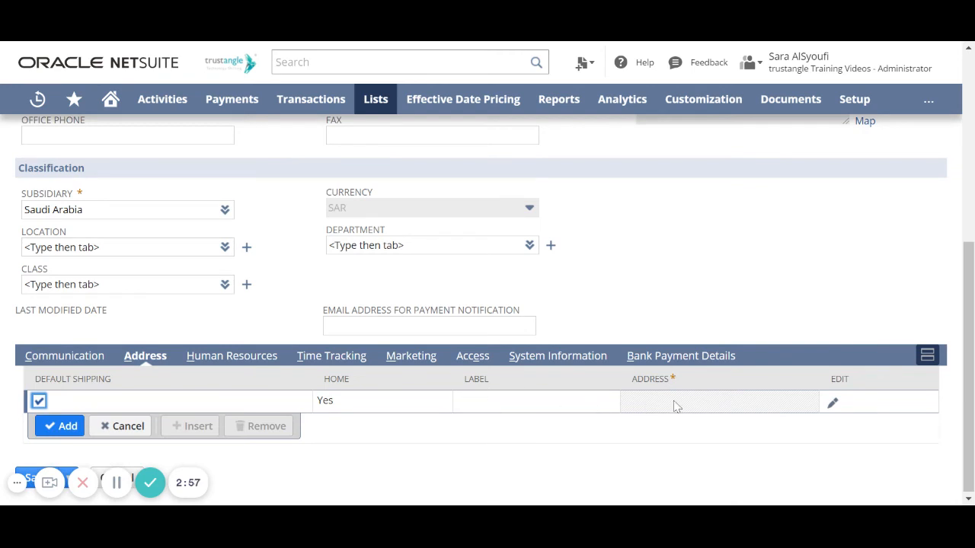
pyautogui.moveTo(833, 411)
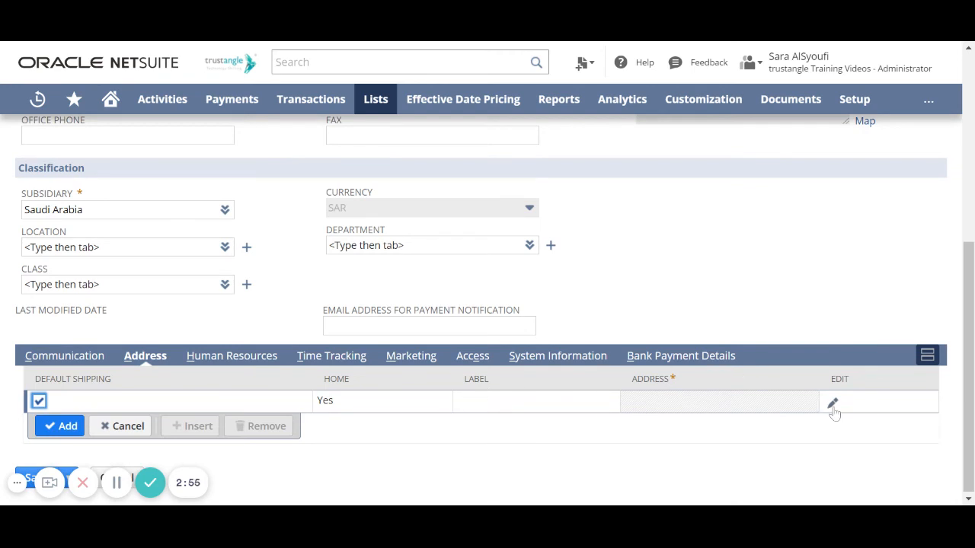
pyautogui.click(832, 404)
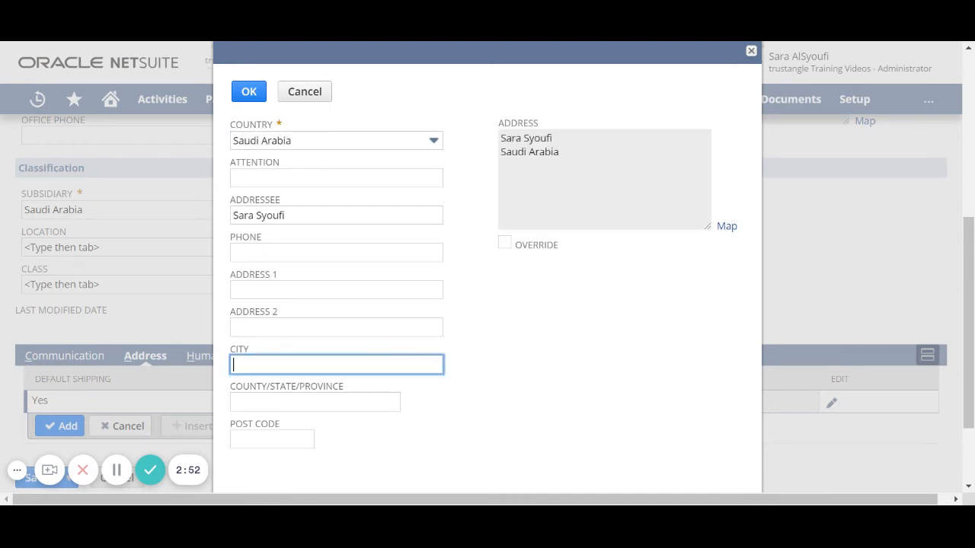
pyautogui.write('Riyadh')
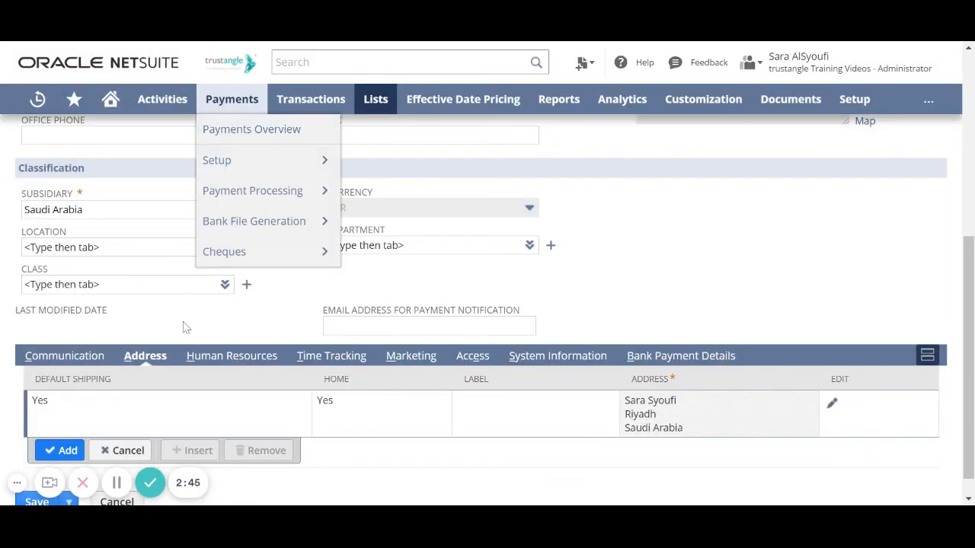
pyautogui.click(61, 450)
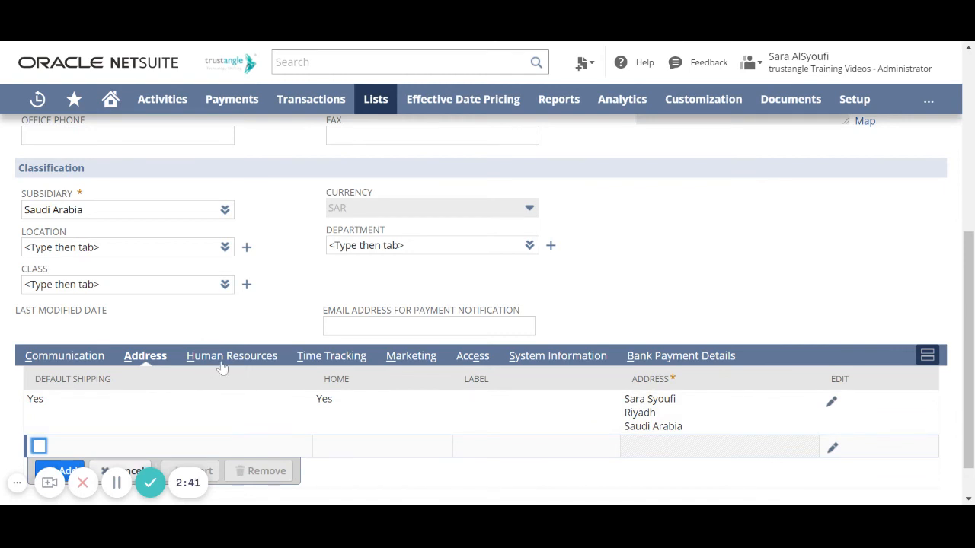
pyautogui.click(231, 356)
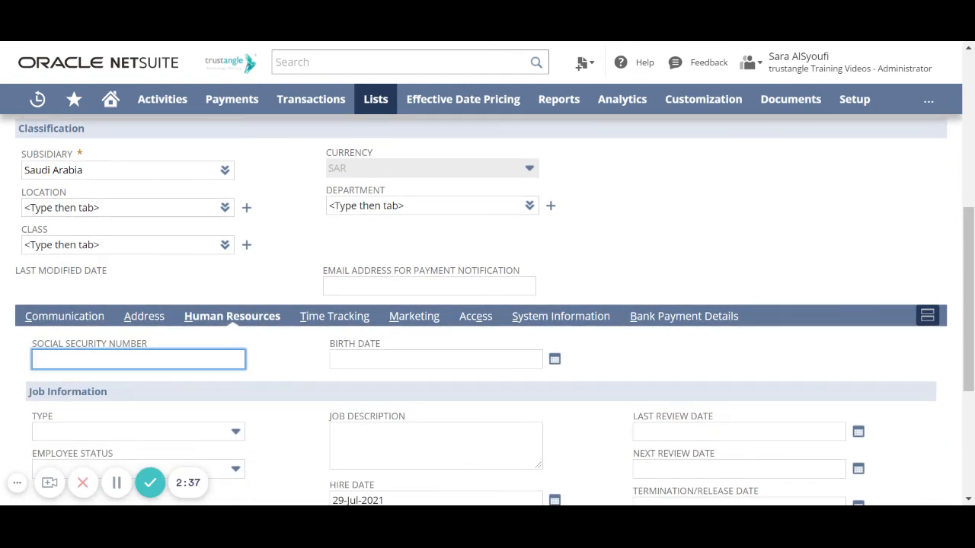
pyautogui.moveTo(454, 350)
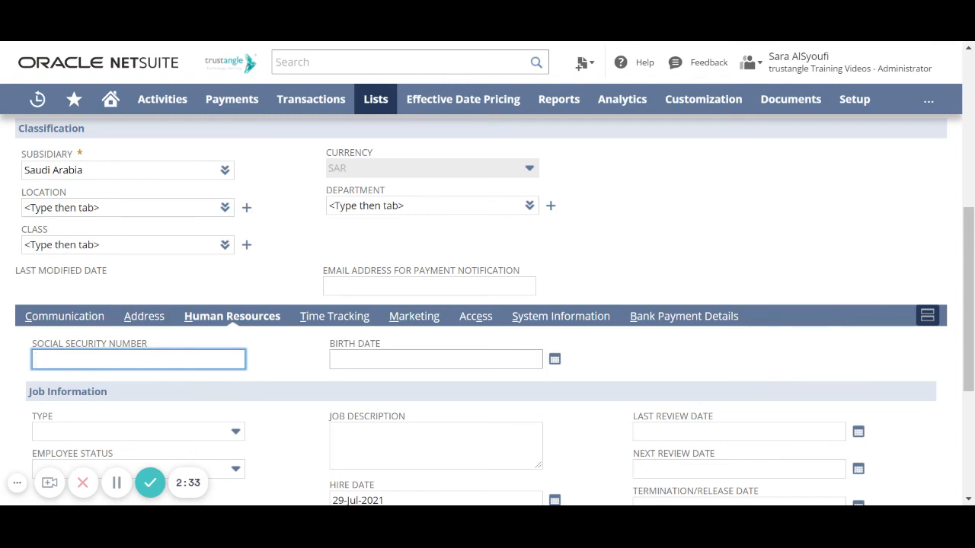
# Choose Regular Employee as the Type under Job Information.
pyautogui.scroll(-3)
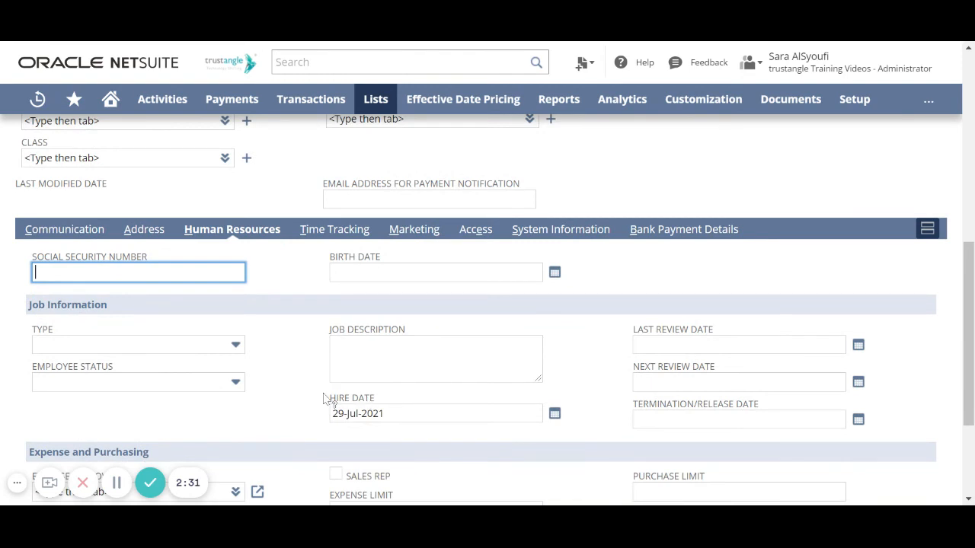
pyautogui.moveTo(238, 355)
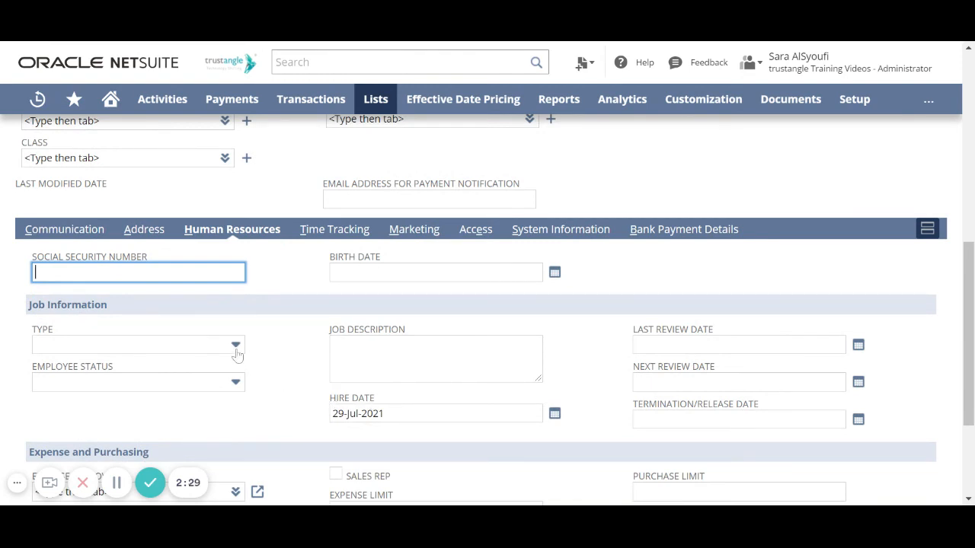
pyautogui.click(235, 344)
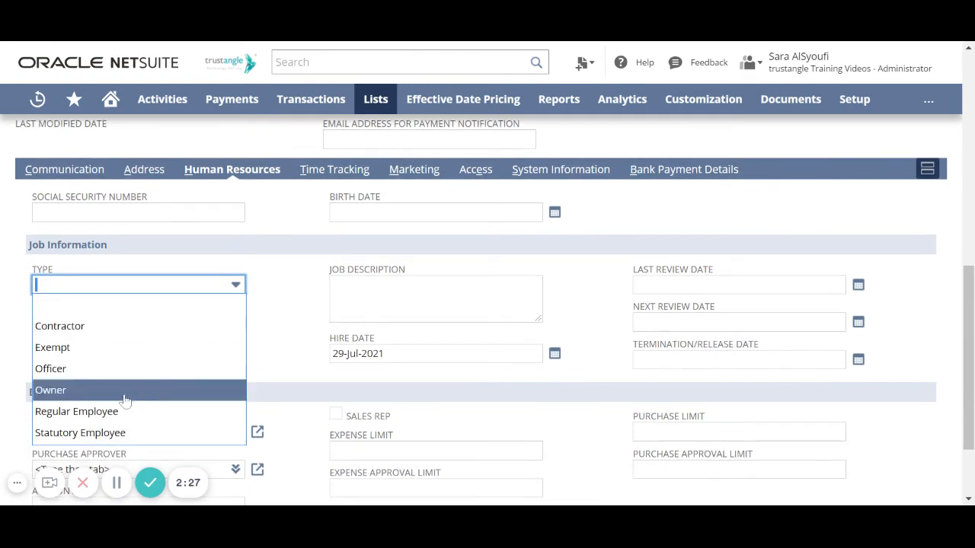
pyautogui.click(76, 411)
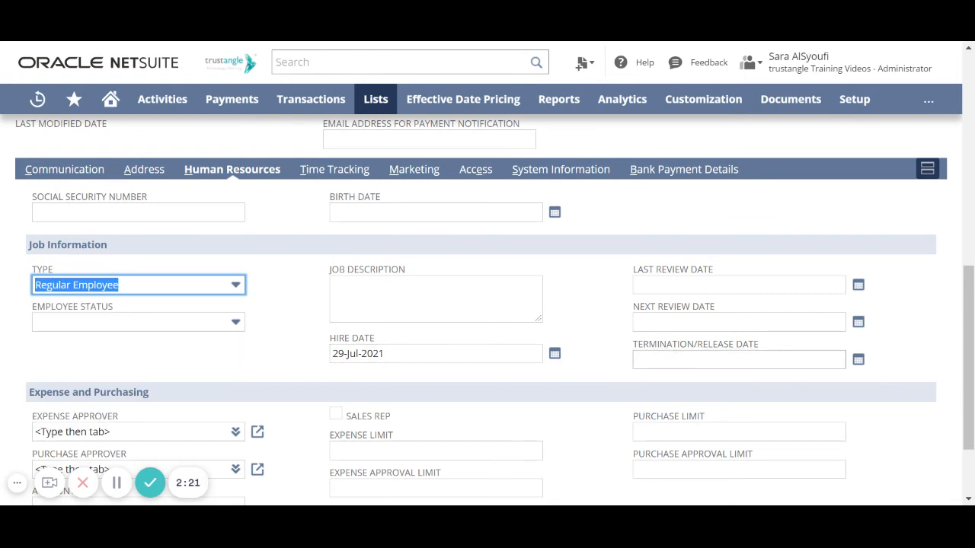
pyautogui.scroll(-3)
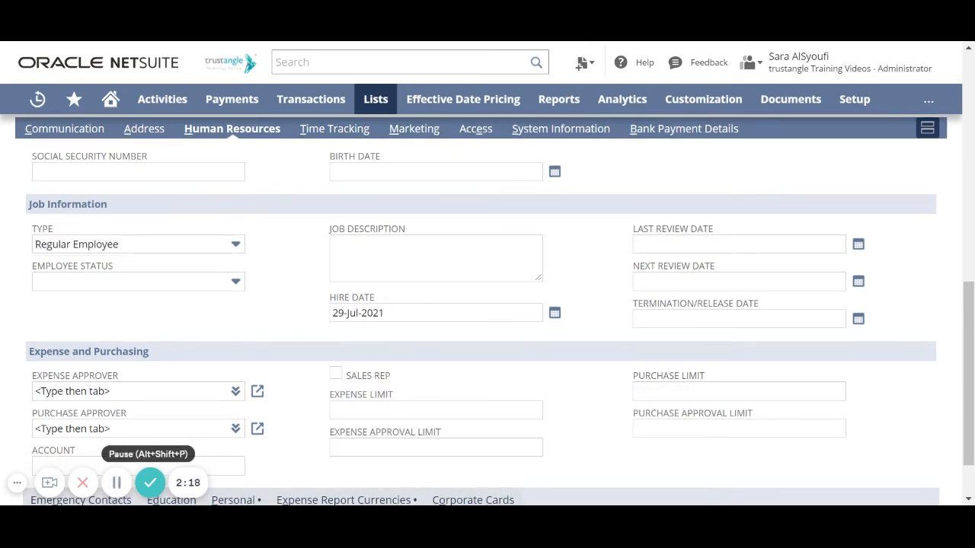
pyautogui.moveTo(221, 355)
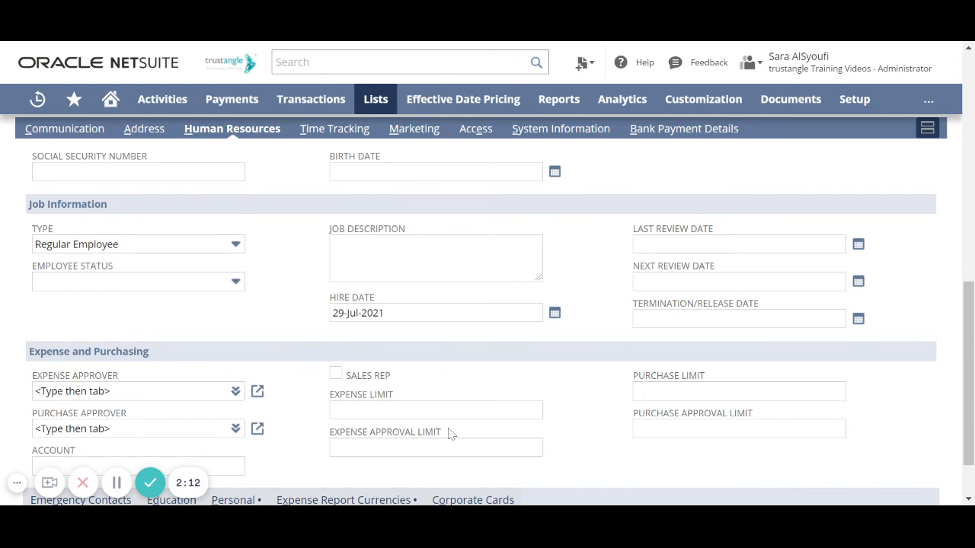
pyautogui.scroll(-3)
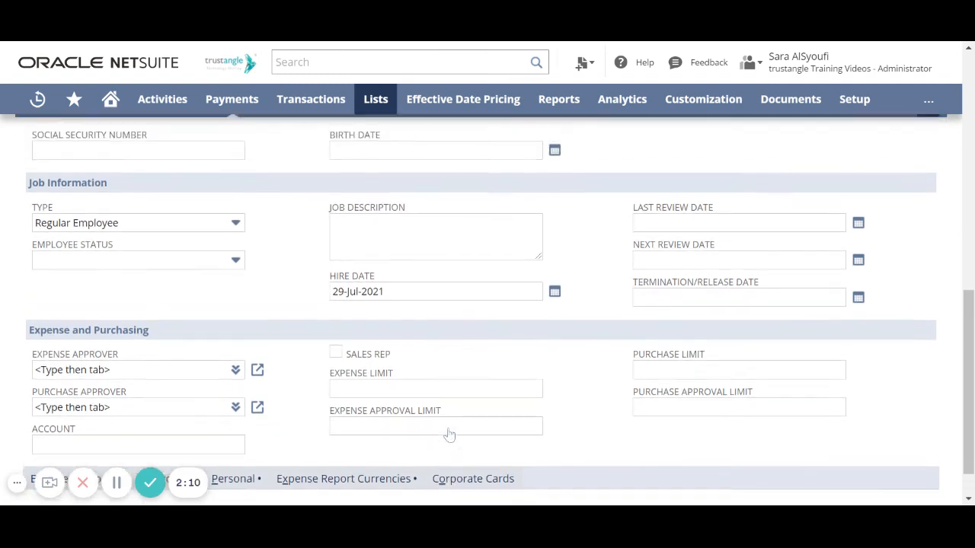
pyautogui.scroll(3)
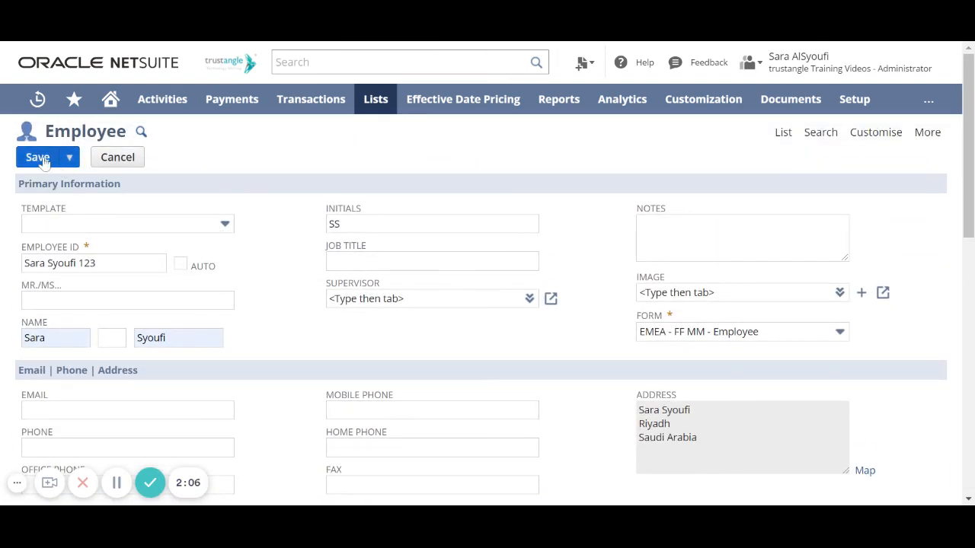
pyautogui.moveTo(278, 259)
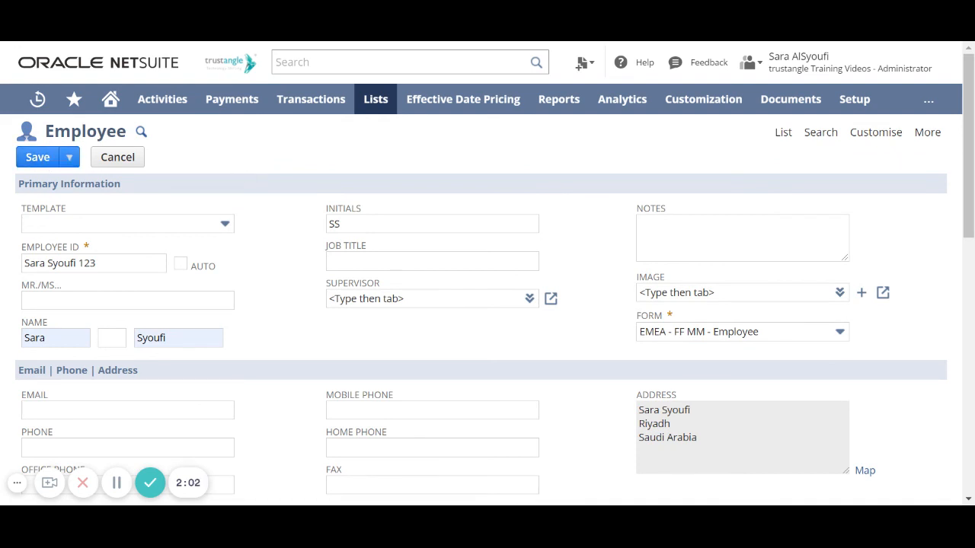
pyautogui.click(37, 156)
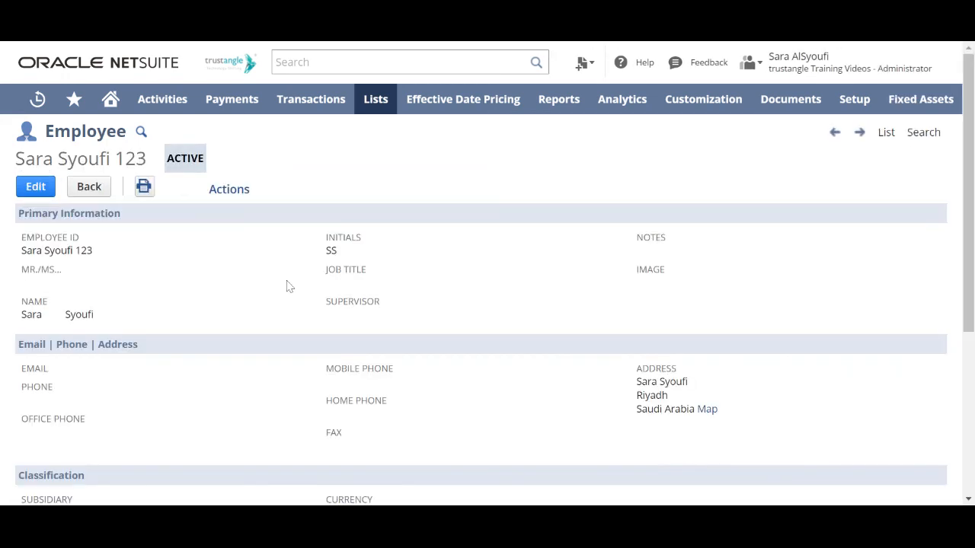